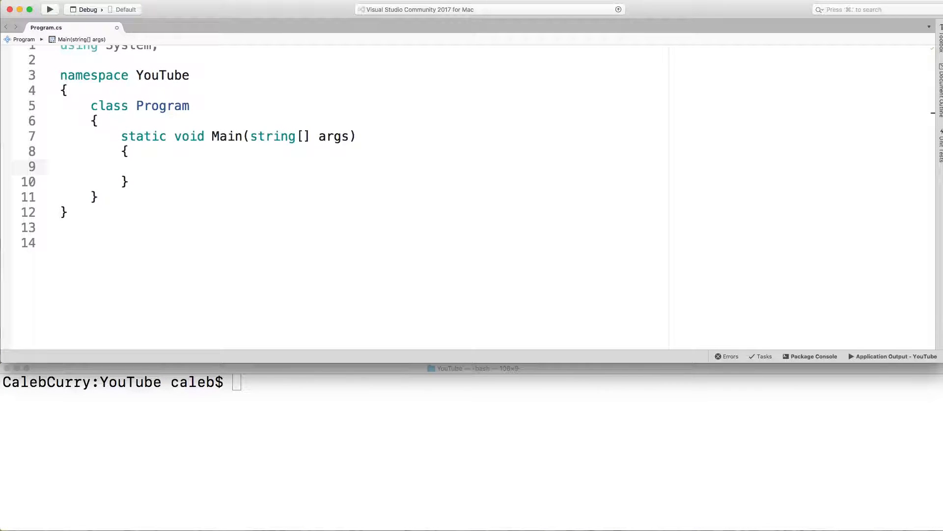
Assign a team member as owner of the Best Practices blog pulse
left_click(151, 166)
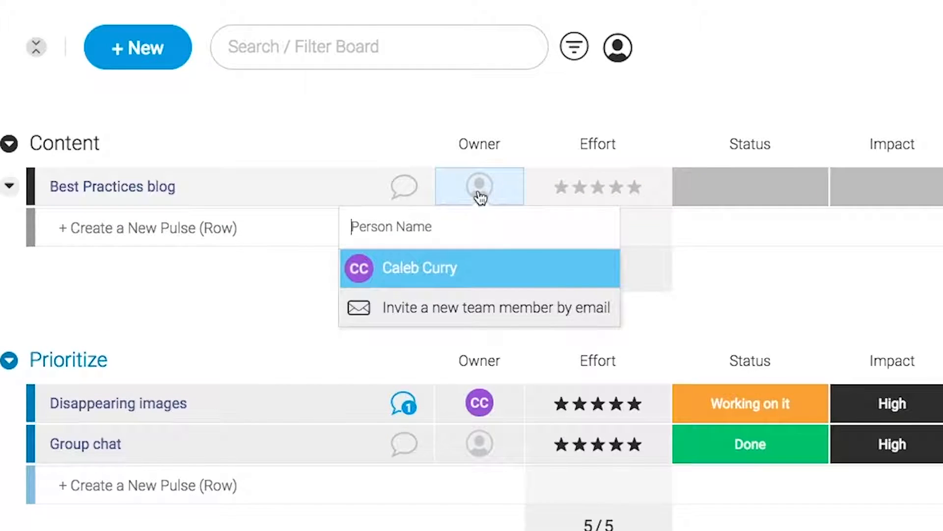
left_click(418, 267)
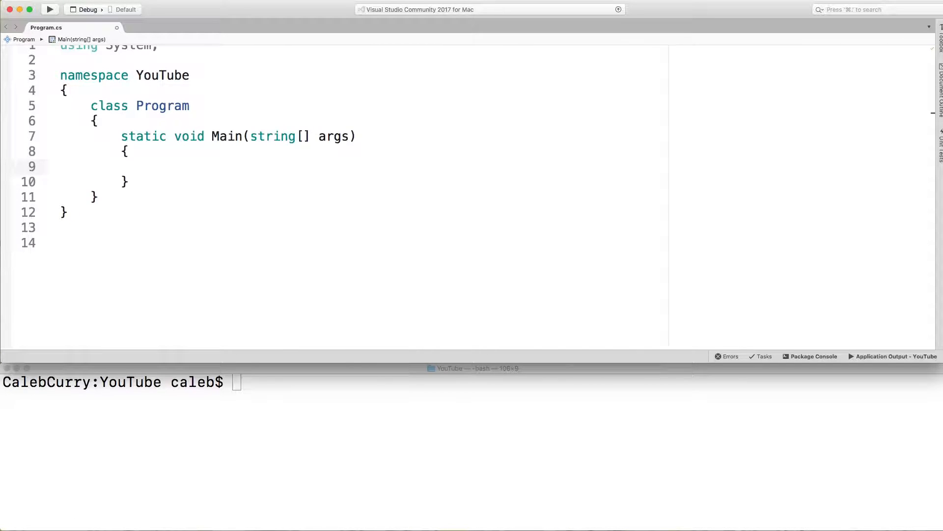
Declare string name = "Caleb"; in Main and add an empty switch statement on name
left_click(151, 166)
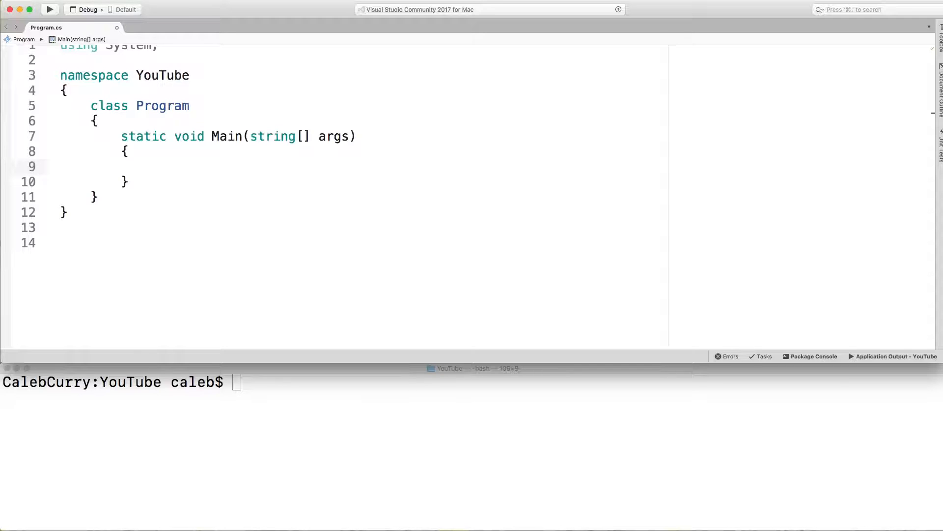
type("switch")
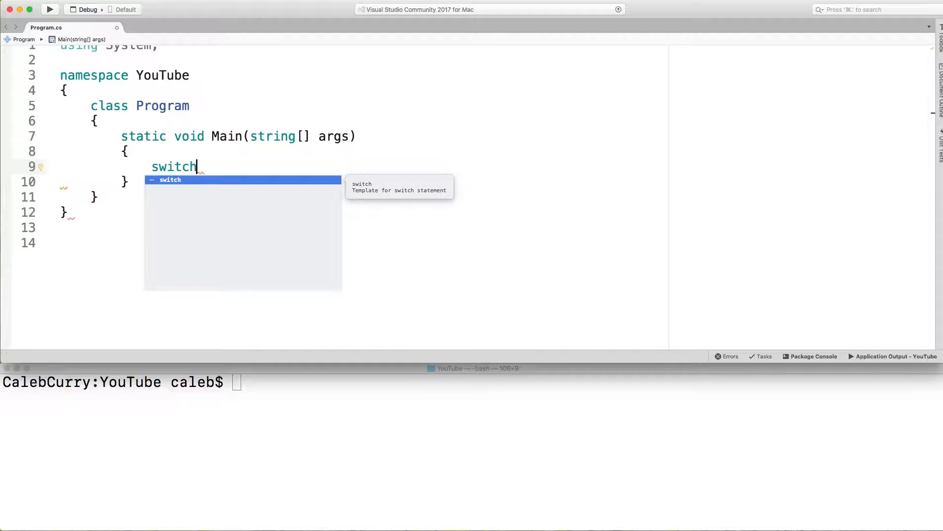
key("Tab")
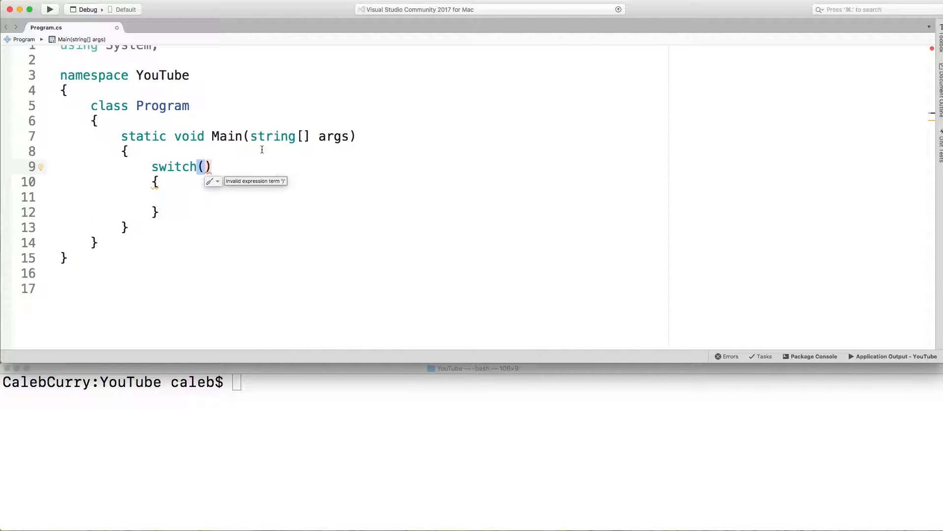
key("Enter")
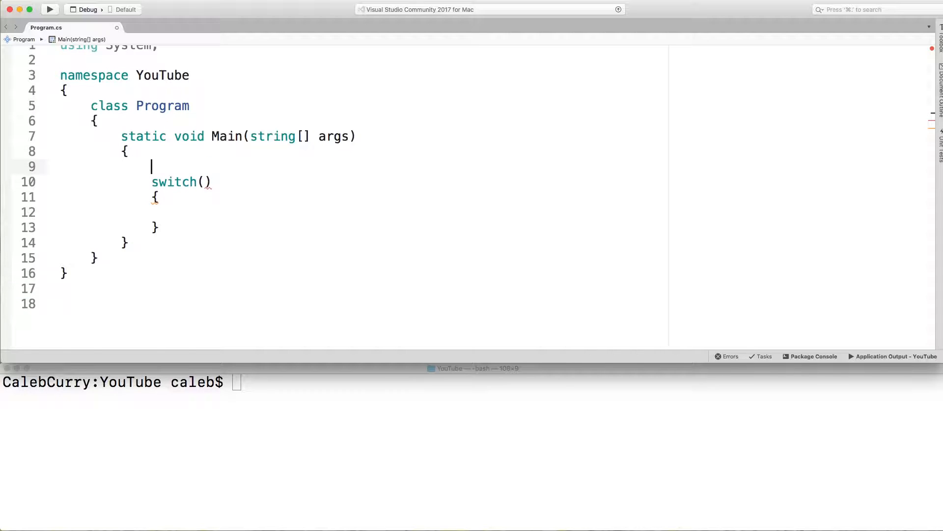
type("string name = \"")
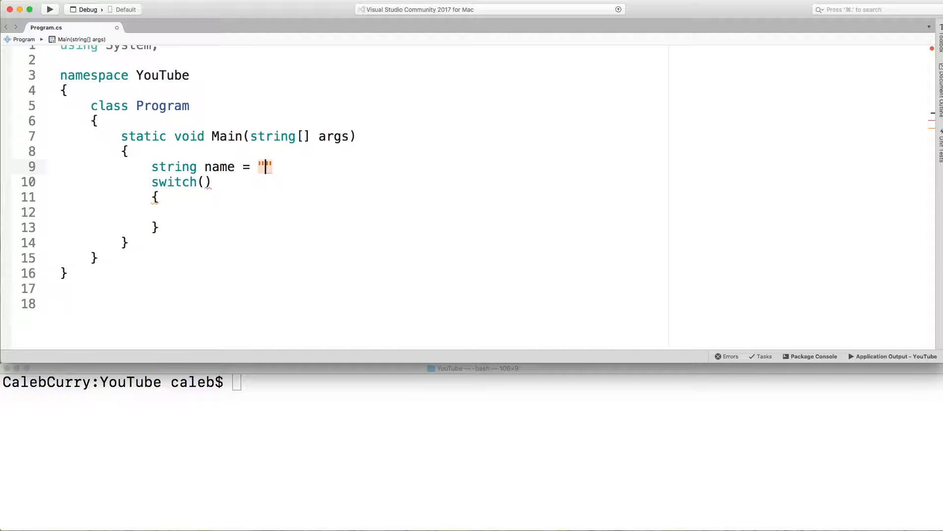
type("Caleb\";")
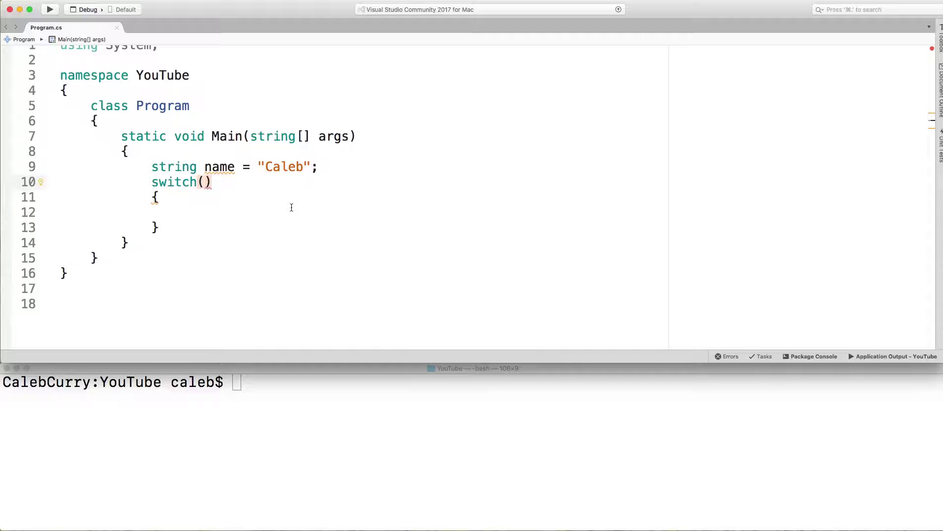
type("name")
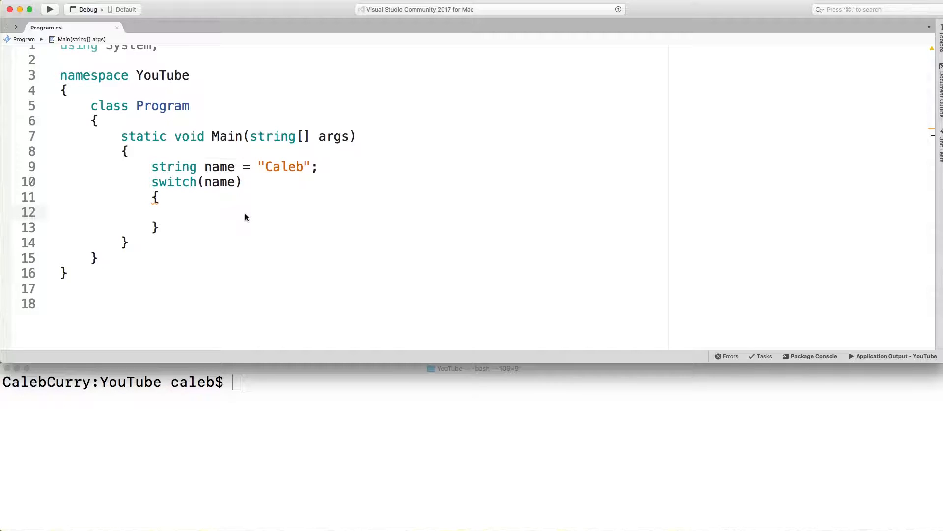
Add case "Caleb": that writes "You are so legit" to the console and then breaks
type("case \"\"")
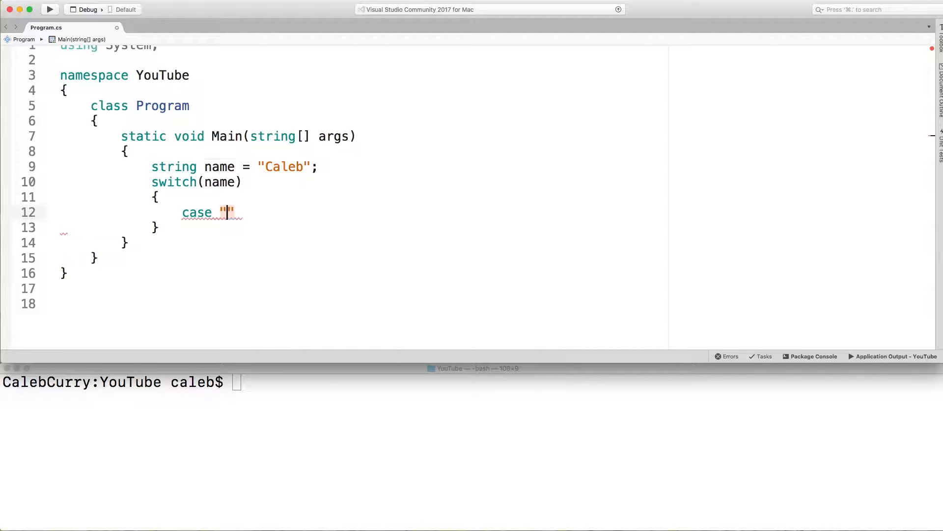
type("Caleb\":")
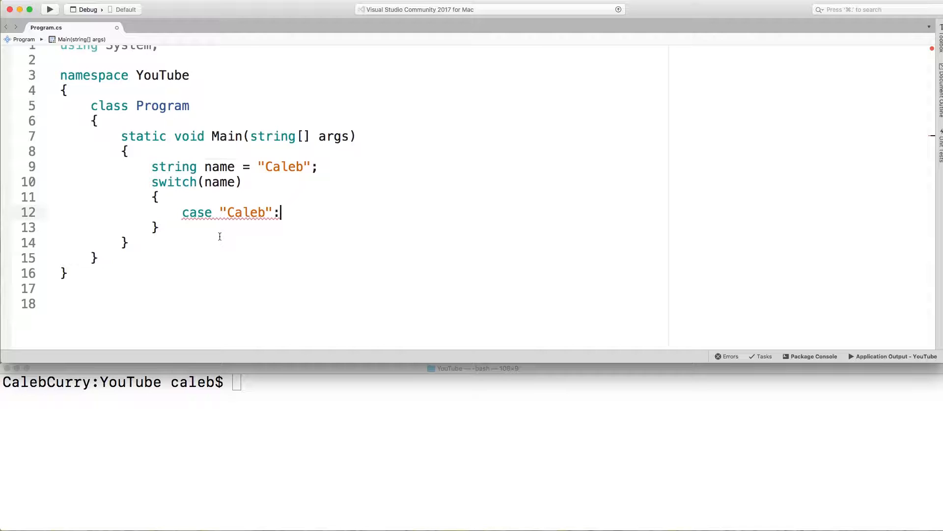
key("Enter")
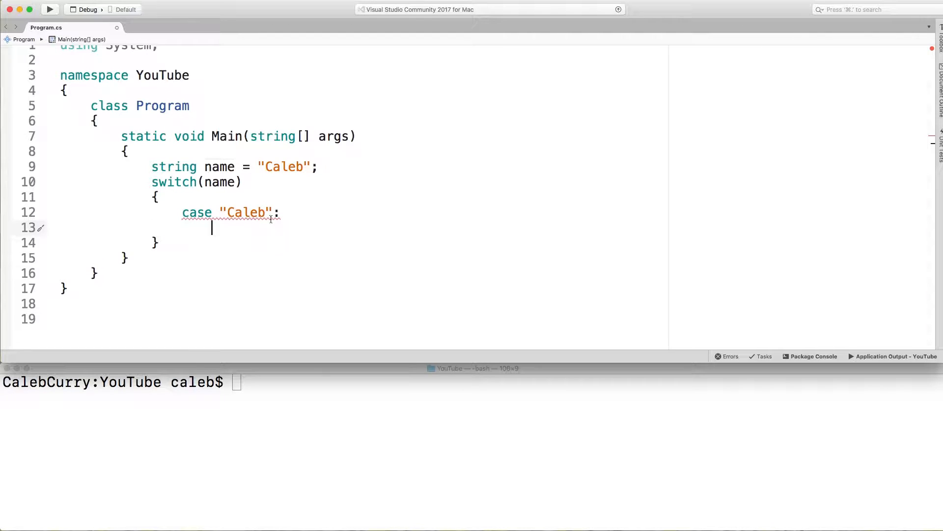
mouse_move(274, 240)
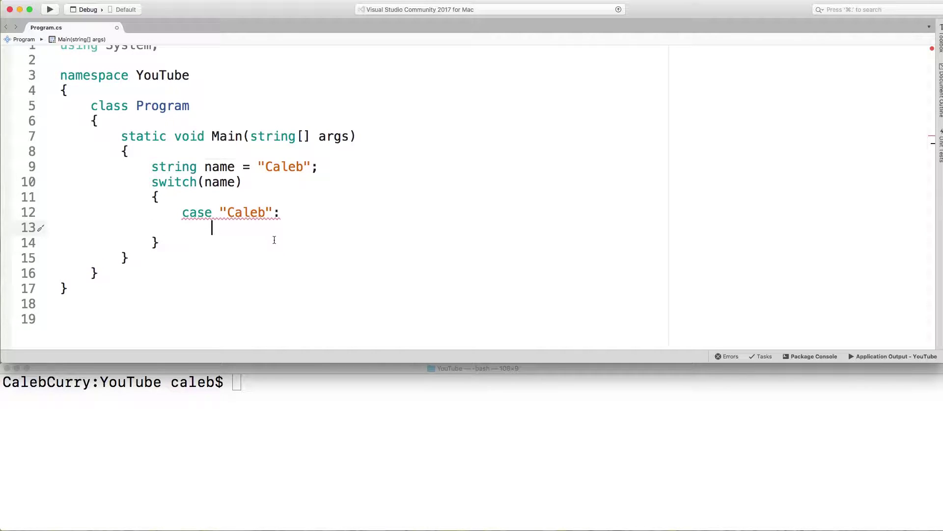
type("break;")
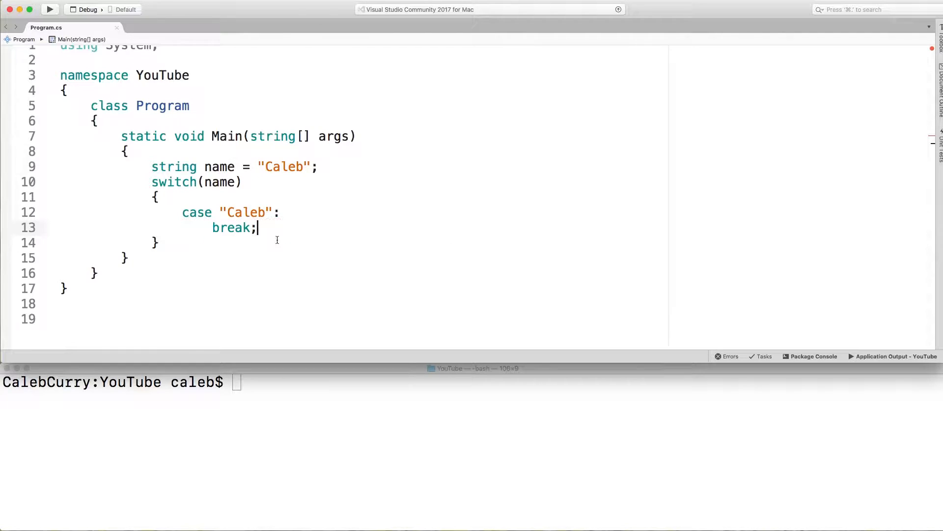
key("Return")
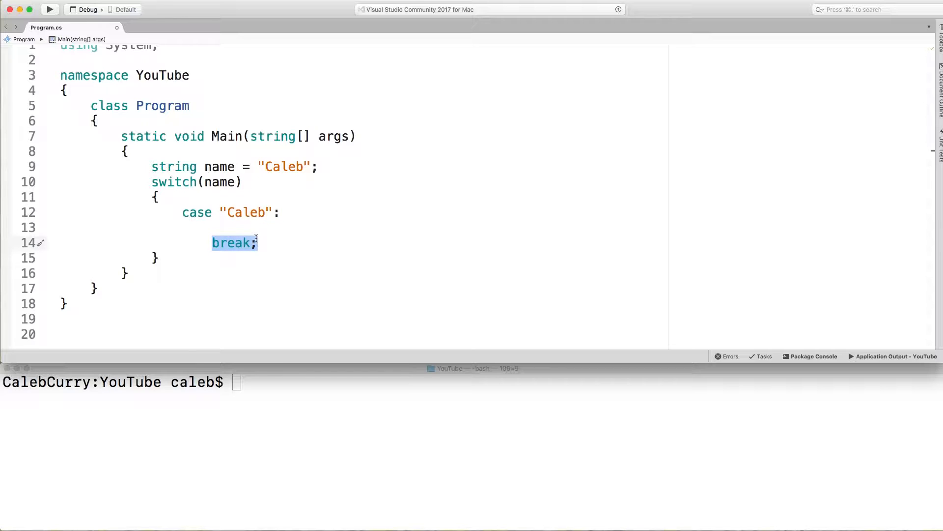
type("Console.WriteLine();")
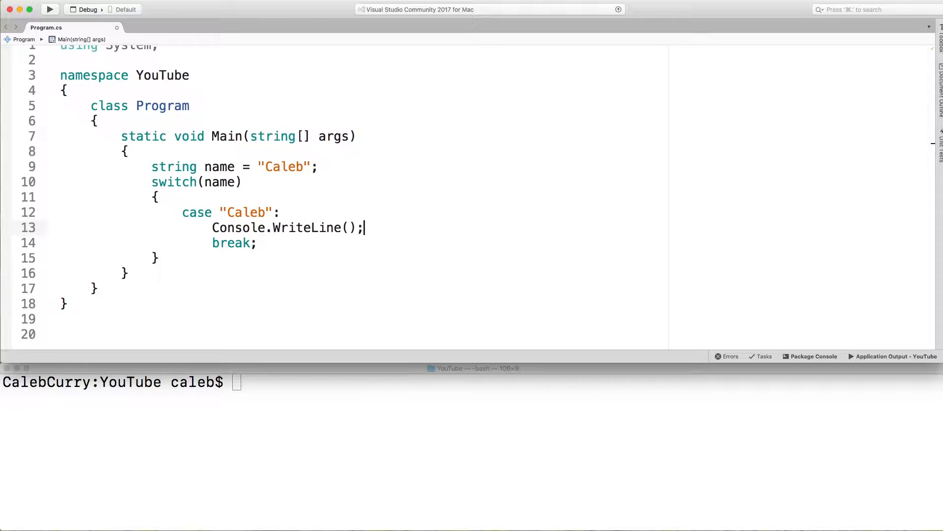
type("\"You are so legit\"")
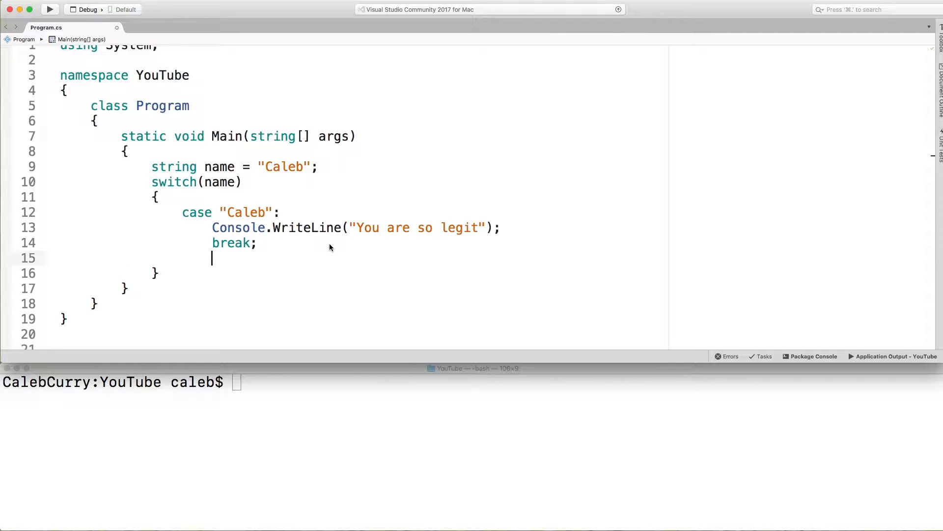
Add case "Claire": printing "Get the heck away you freak bag" and breaking
type("case")
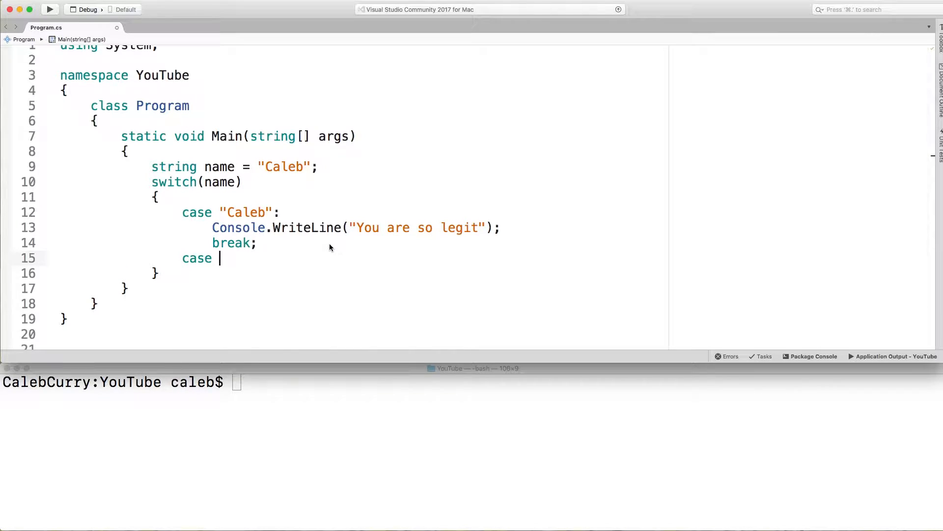
type("\"Claire\"")
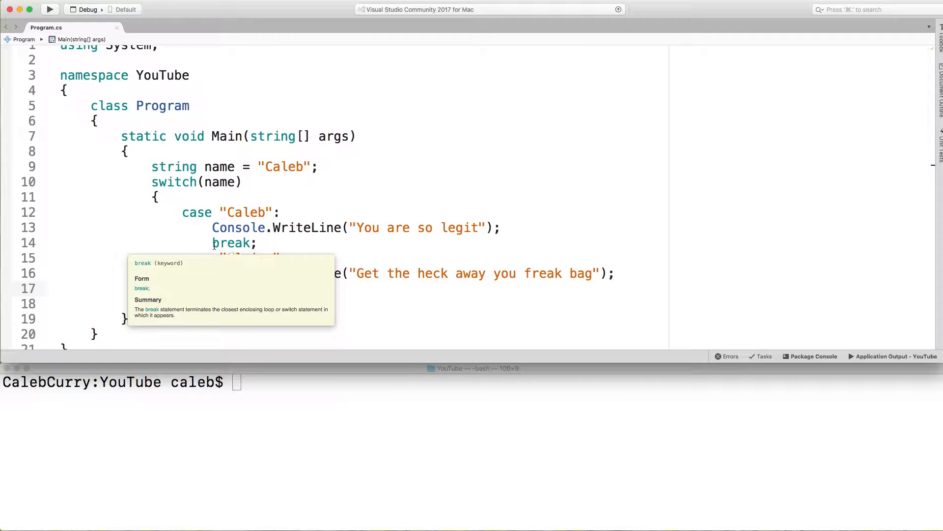
mouse_move(339, 258)
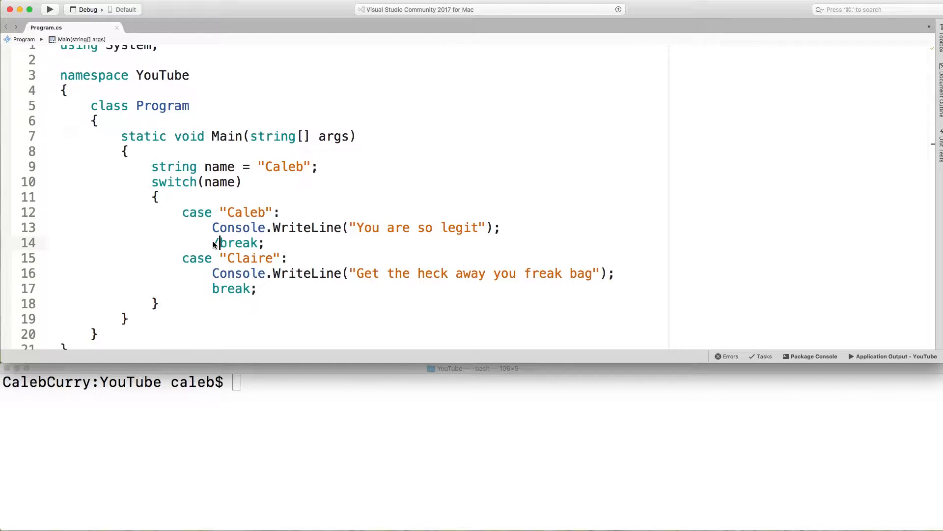
type("//")
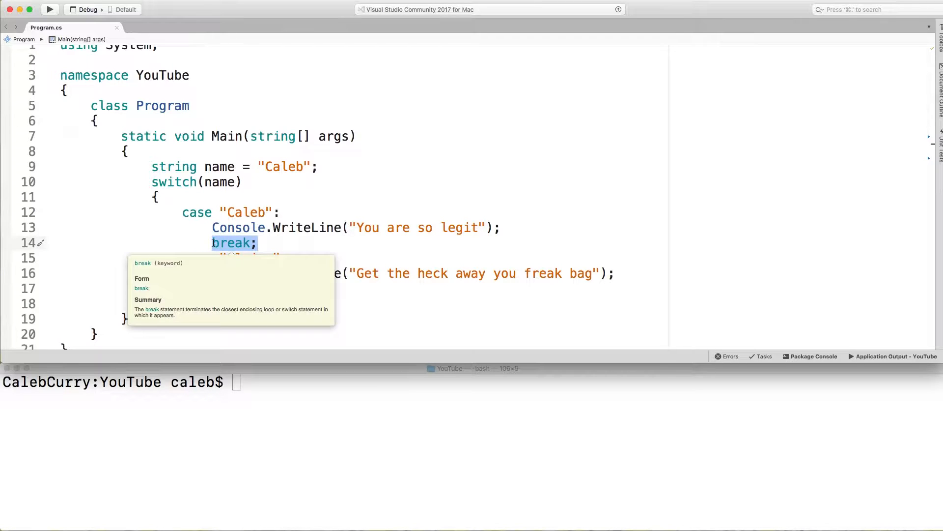
left_click(213, 243)
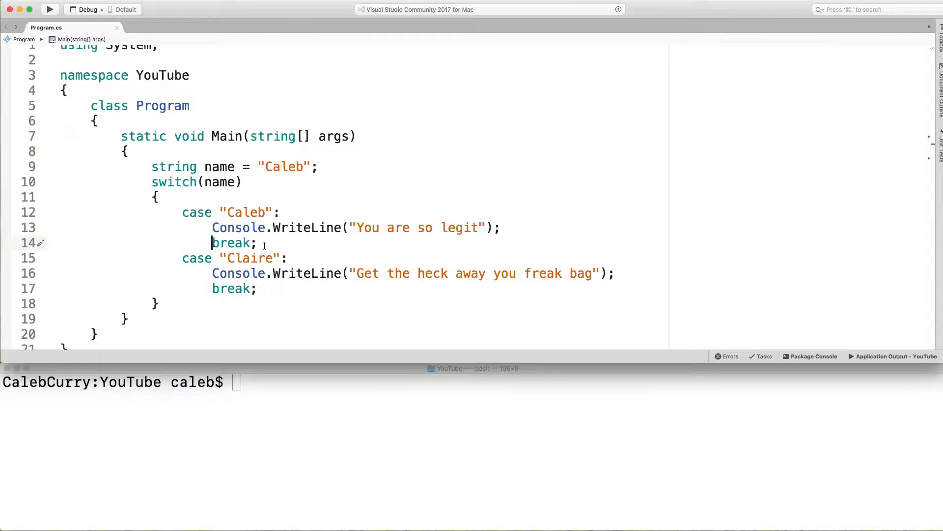
double_click(231, 243)
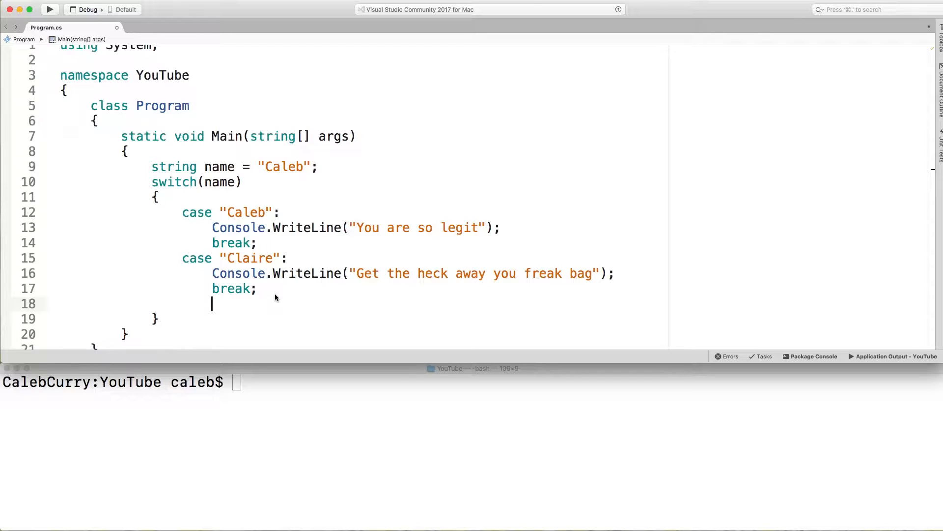
Add default: printing "who are you?" and run with dotnet run to see "You are so legit"
type("default")
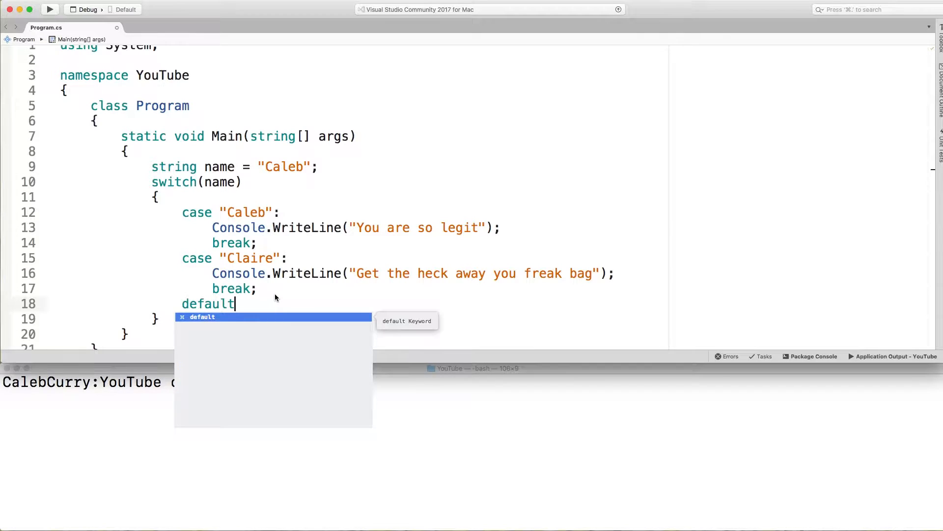
type(":")
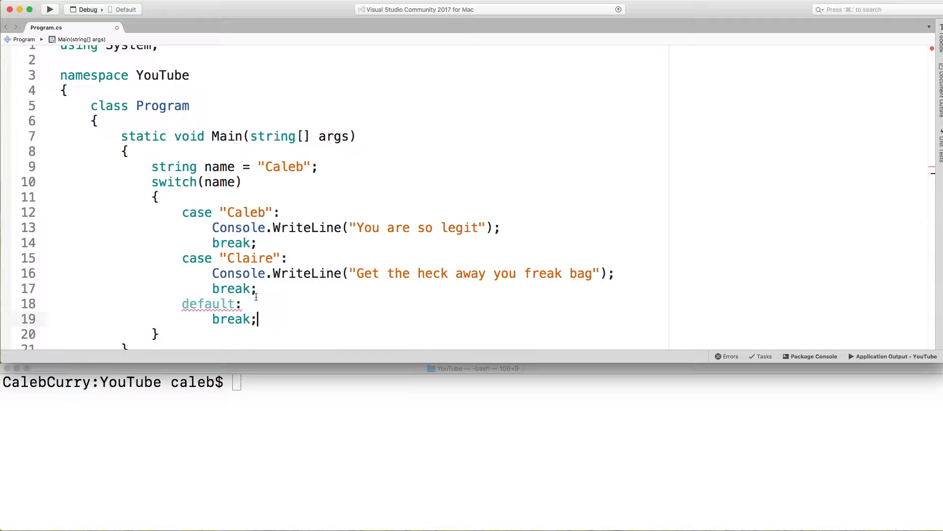
type("Console.WriteLine(\"who are you?\");")
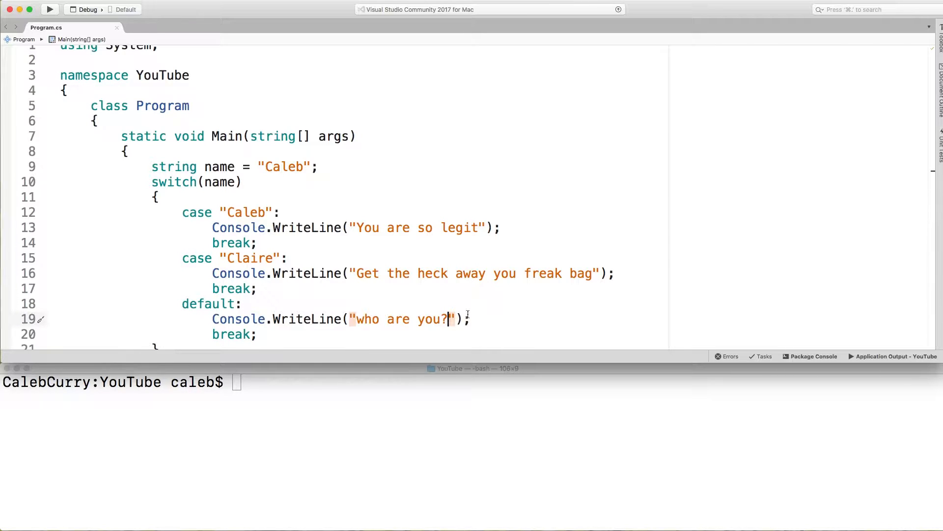
type("clear")
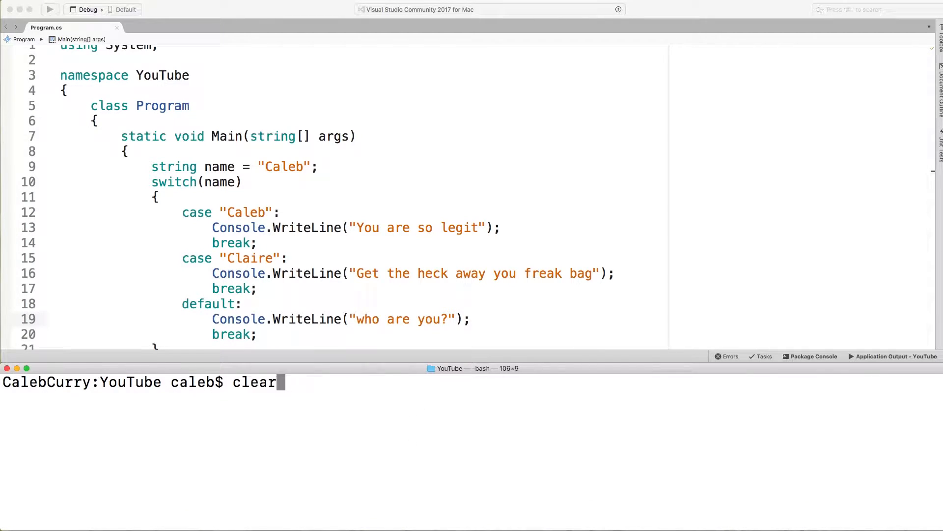
type("dotnet run")
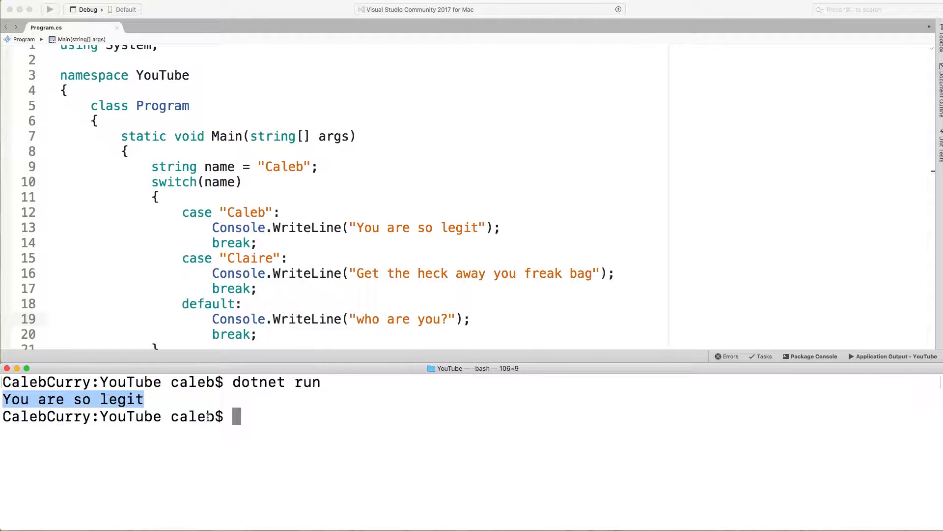
mouse_move(281, 202)
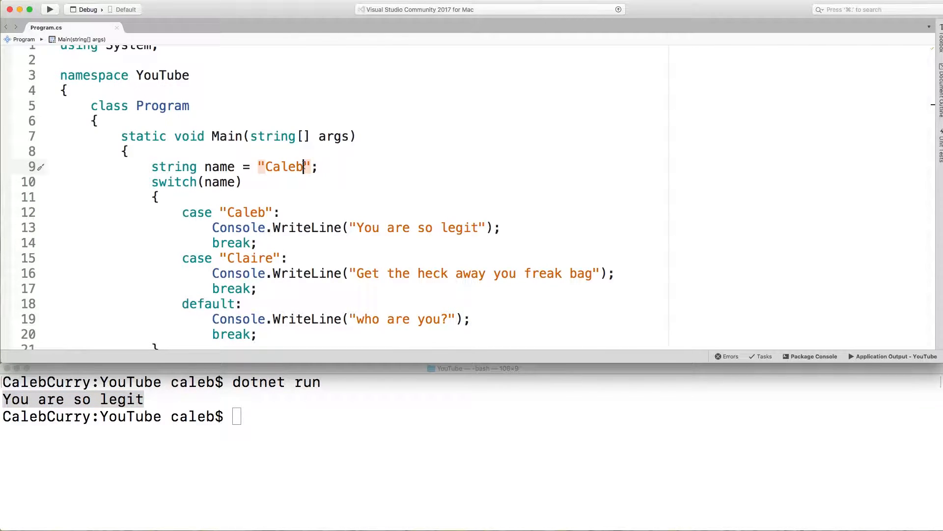
Set name to "subscribers", add return; in the Claire case and a "Welcome!" line after the switch
type("subscribers")
left_click(472, 417)
type("dotnet run")
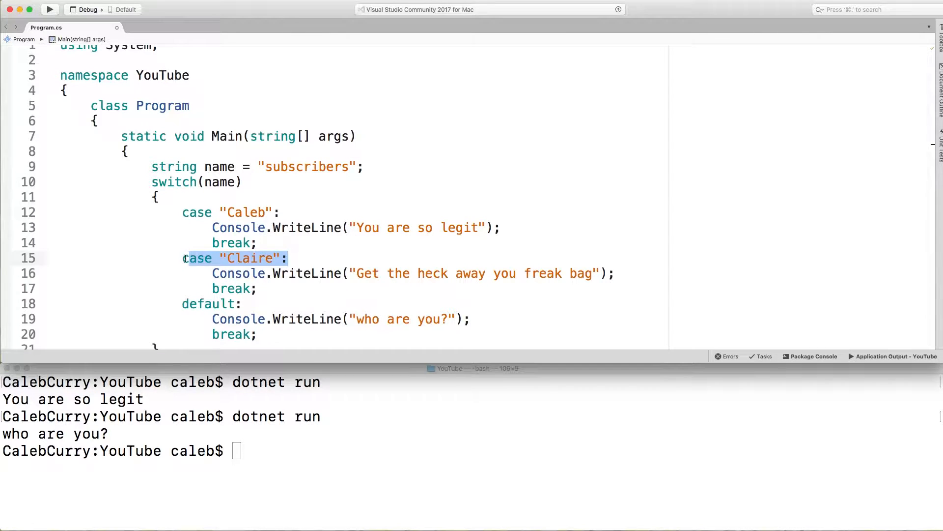
left_click(617, 273)
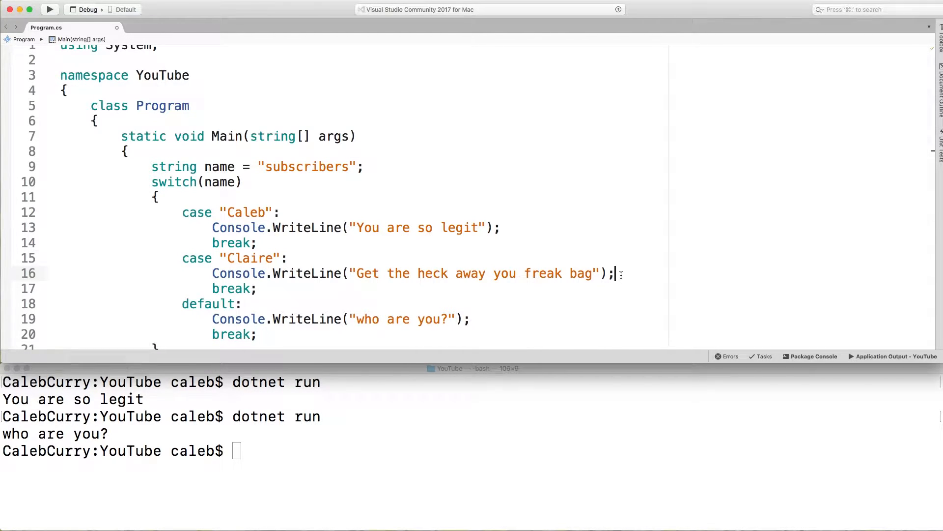
type("return;")
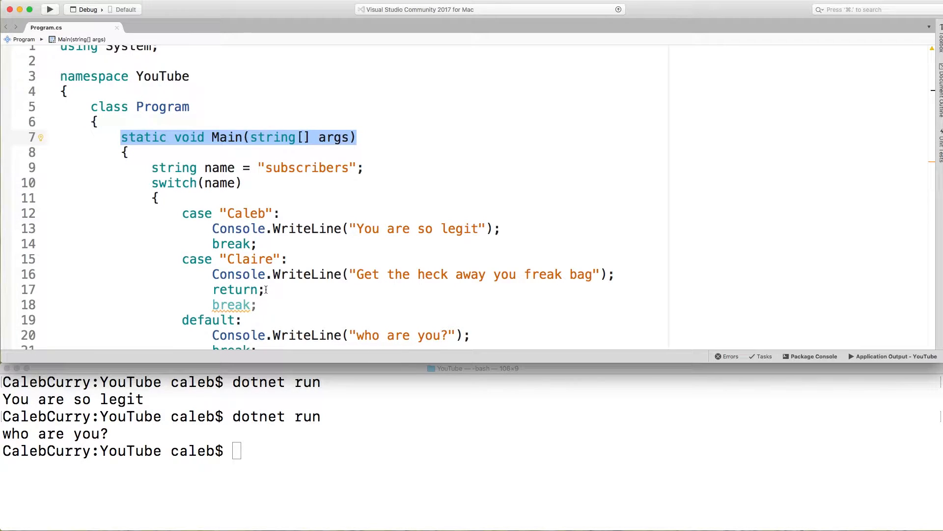
mouse_move(232, 136)
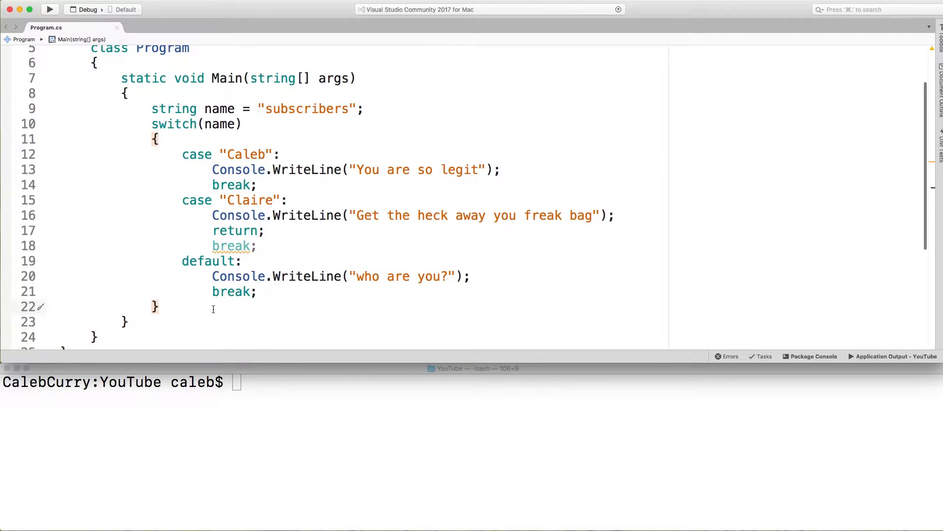
type("Console.WriteLine(\"Welcome!\");")
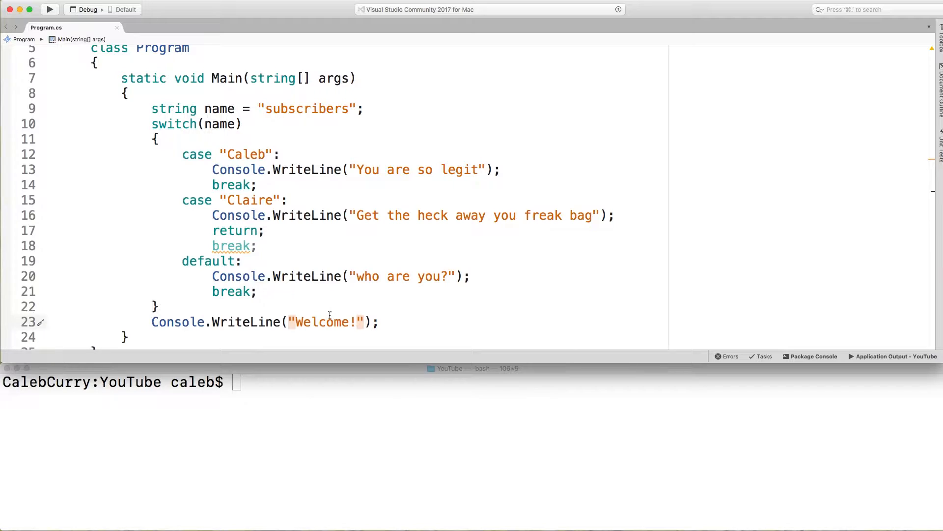
Run with "Claire", restore "Caleb", remove the unreachable break after return and run again
left_click(342, 411)
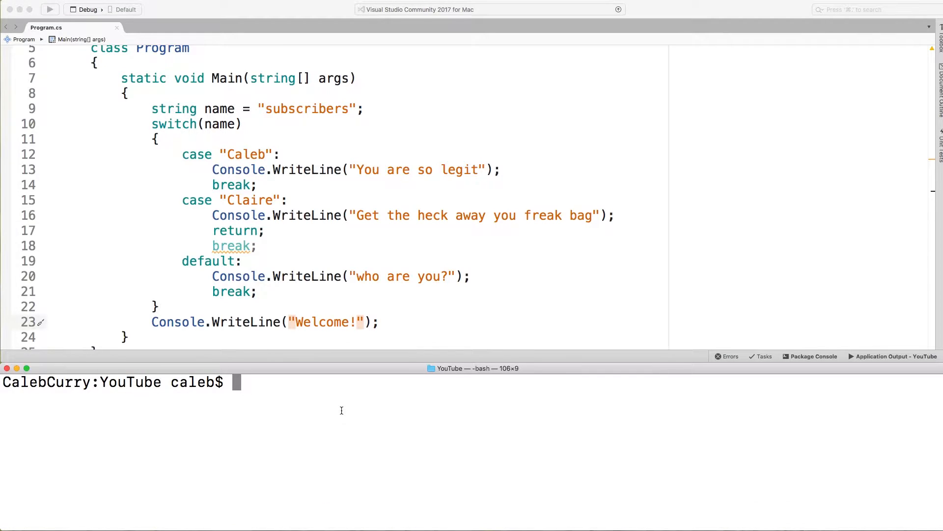
double_click(305, 108)
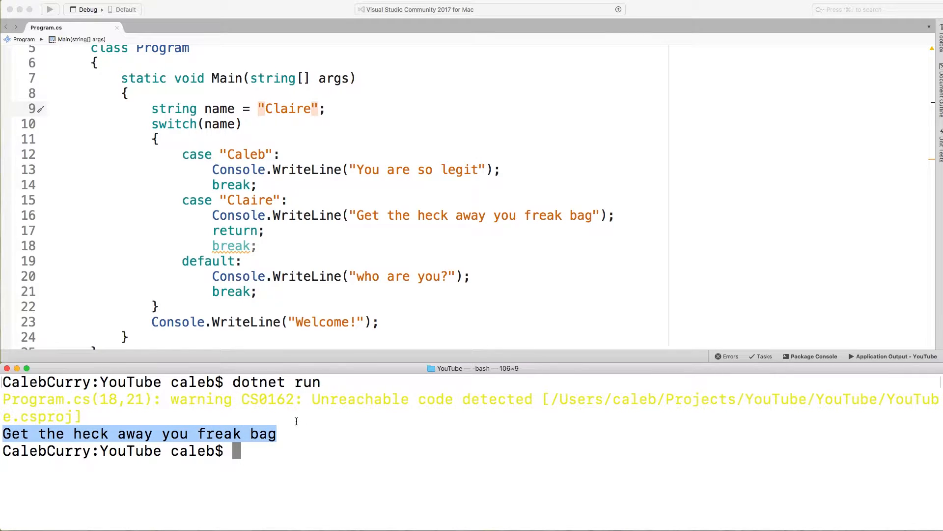
scroll("down", 3)
type("aleb")
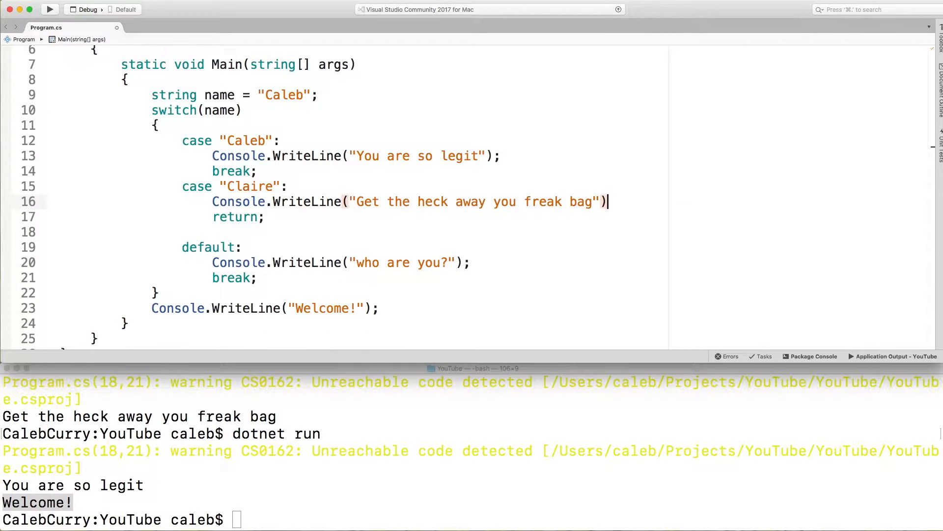
type(";")
left_click(471, 519)
type("dotnet run")
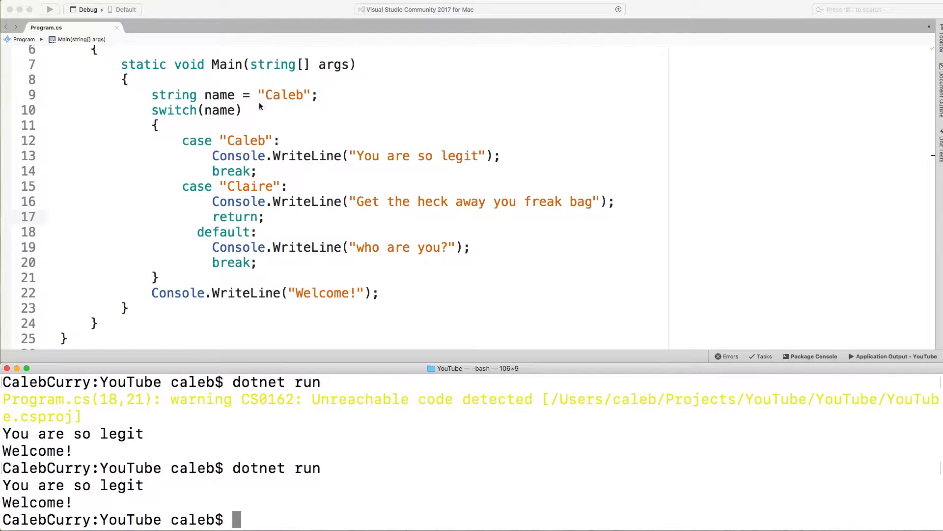
mouse_move(355, 261)
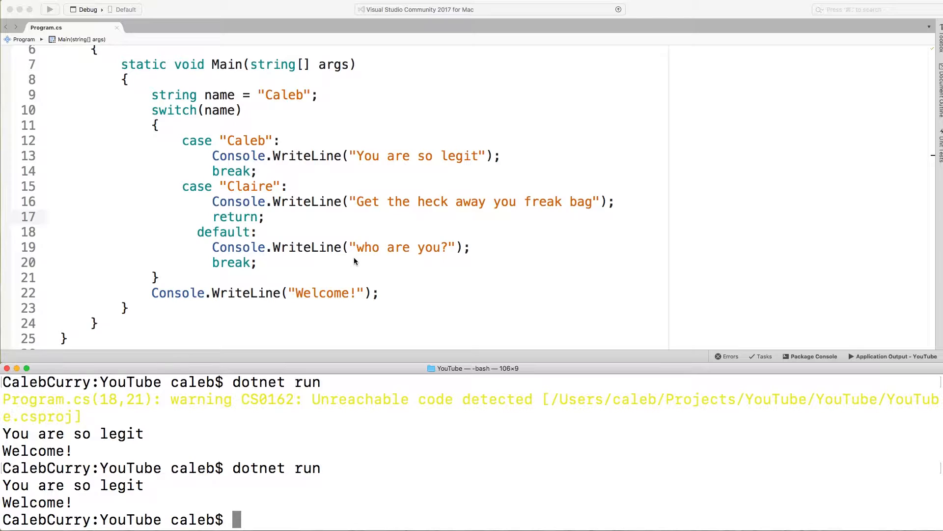
mouse_move(177, 175)
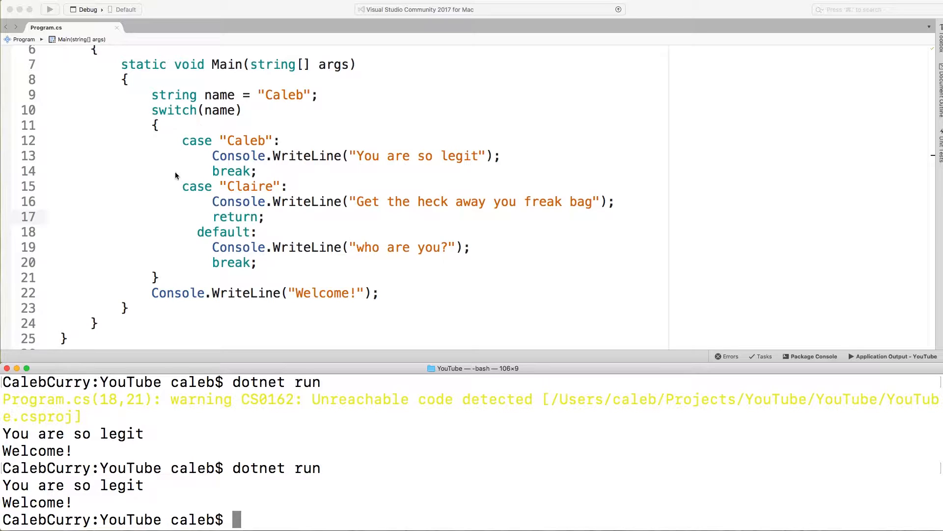
mouse_move(165, 279)
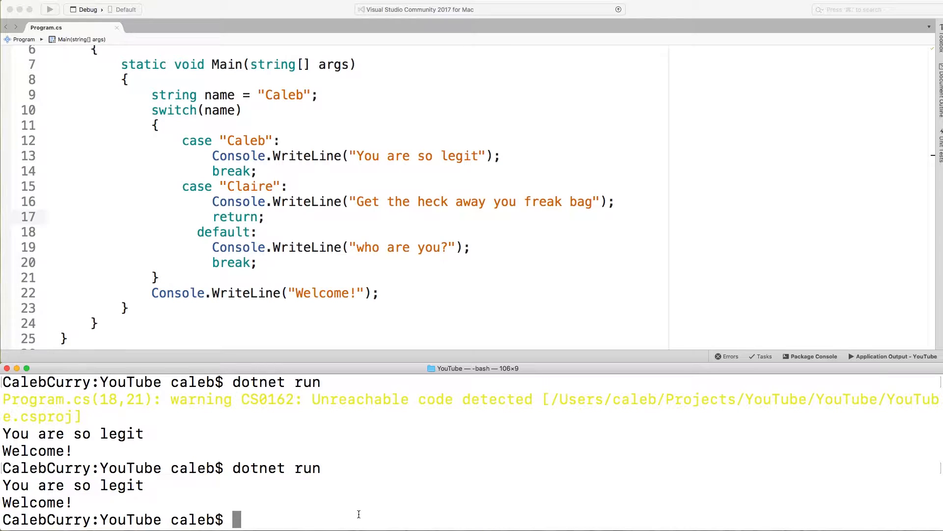
mouse_move(218, 132)
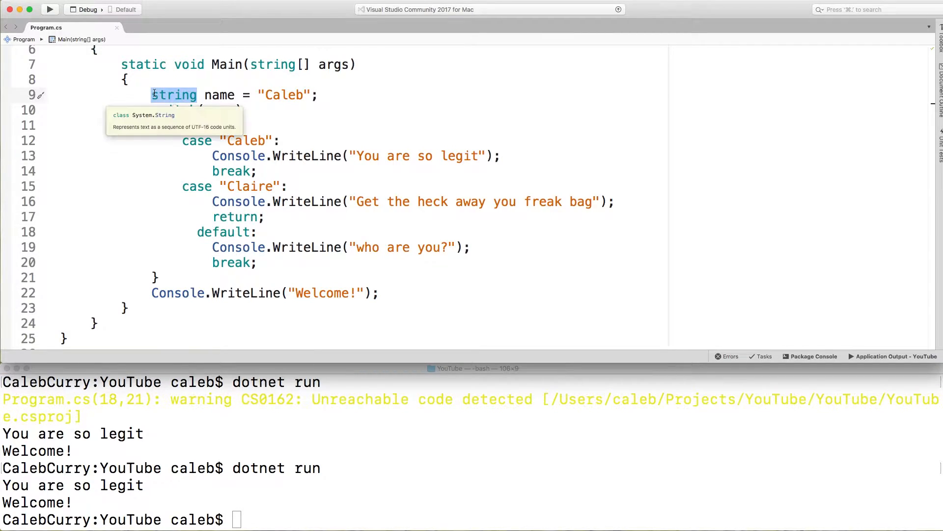
Make name the int 5 with cases 3 and 5, deleting case 3's body so it falls through
type("int")
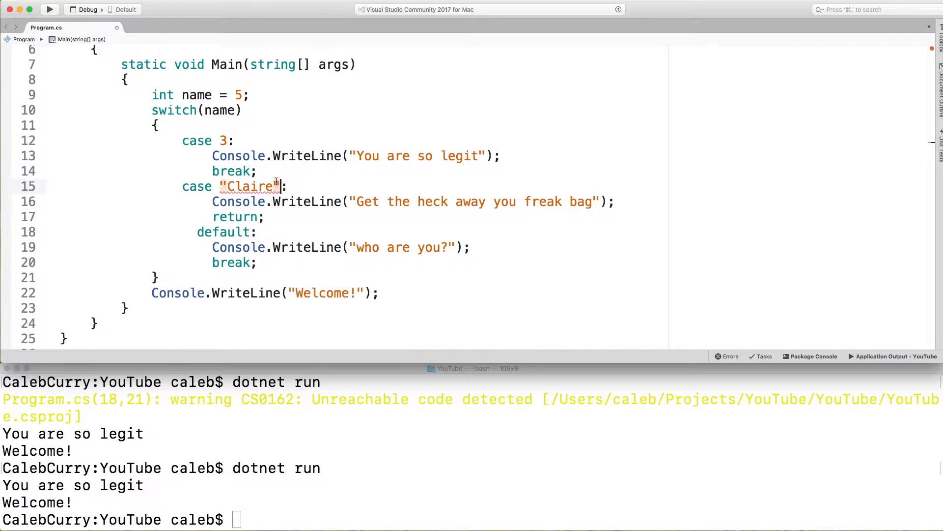
type("5:")
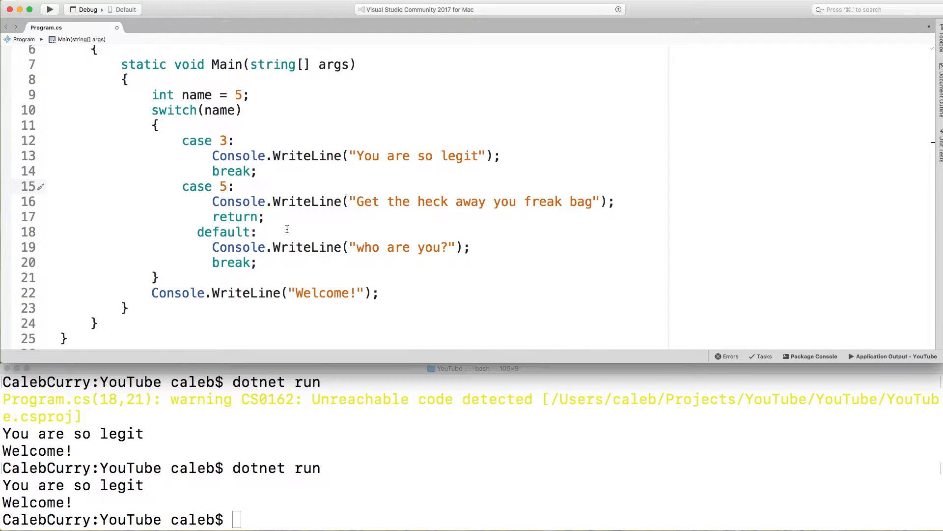
mouse_move(324, 216)
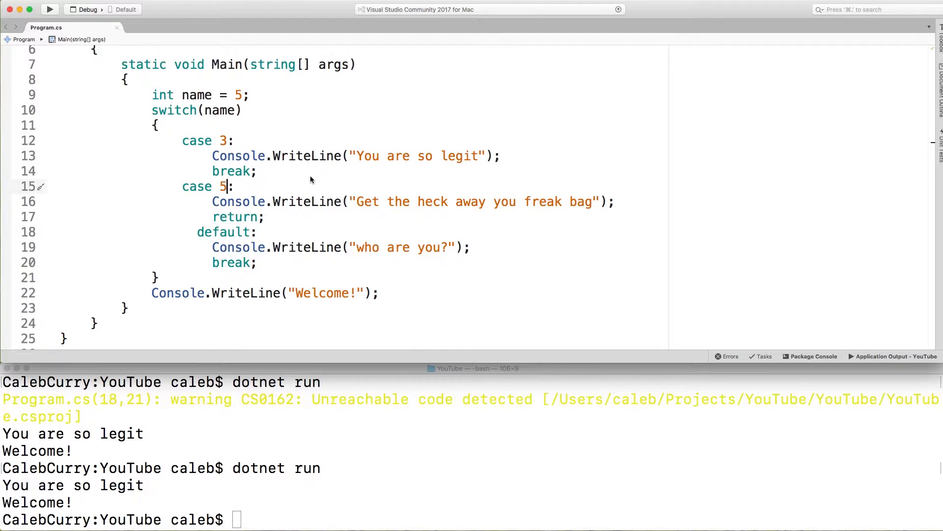
left_click_drag(234, 140, 266, 171)
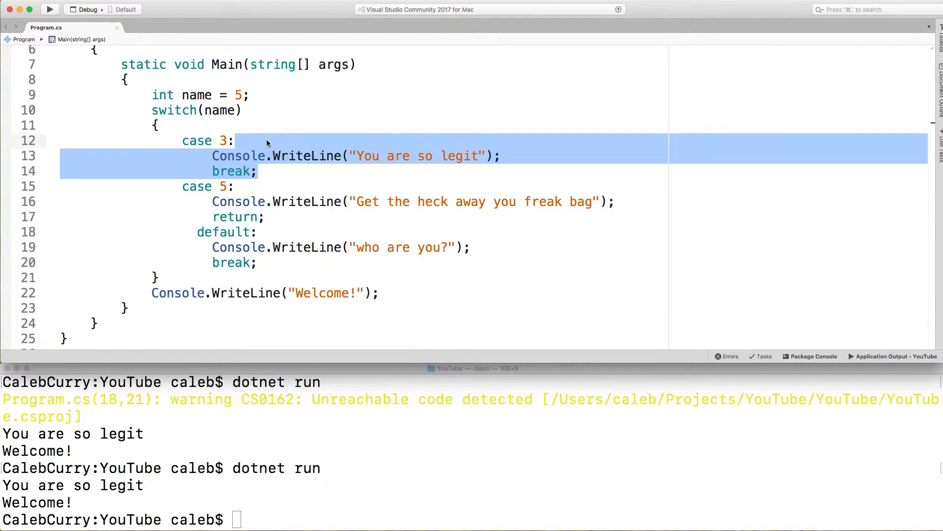
key("Delete")
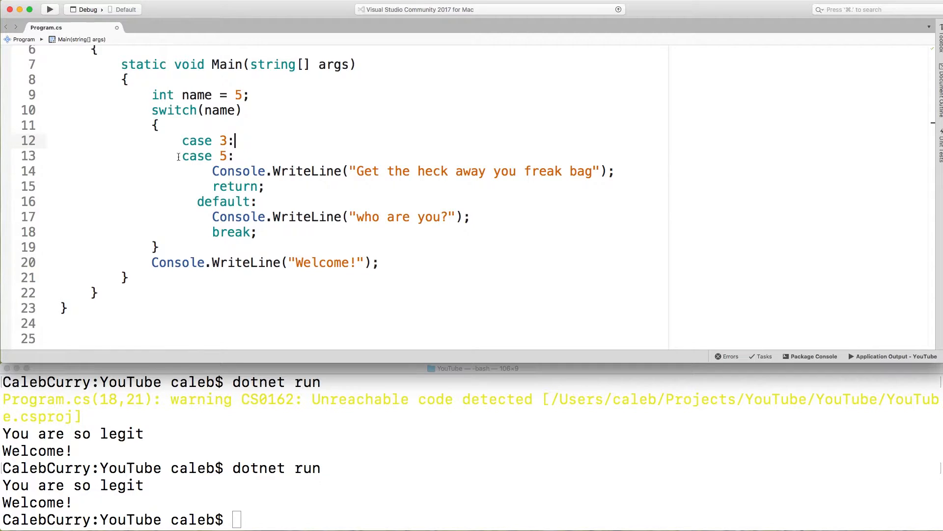
mouse_move(270, 186)
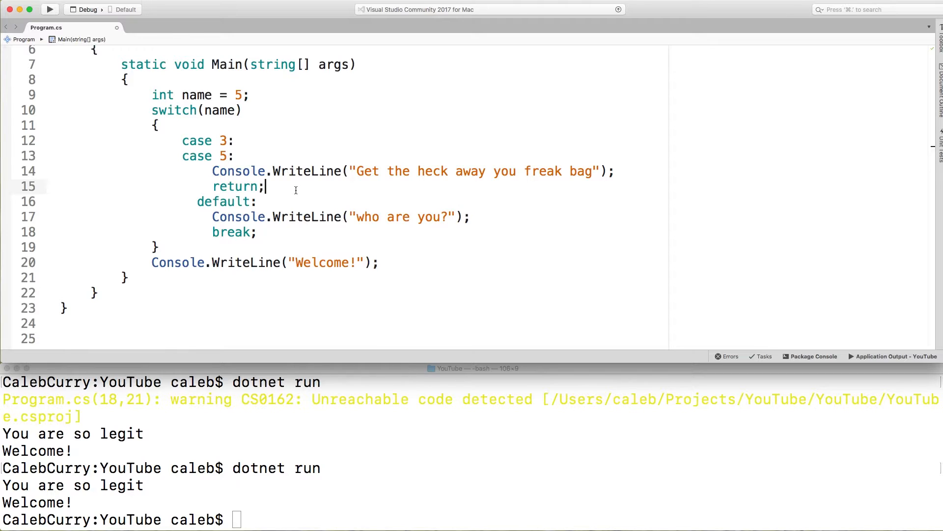
mouse_move(558, 147)
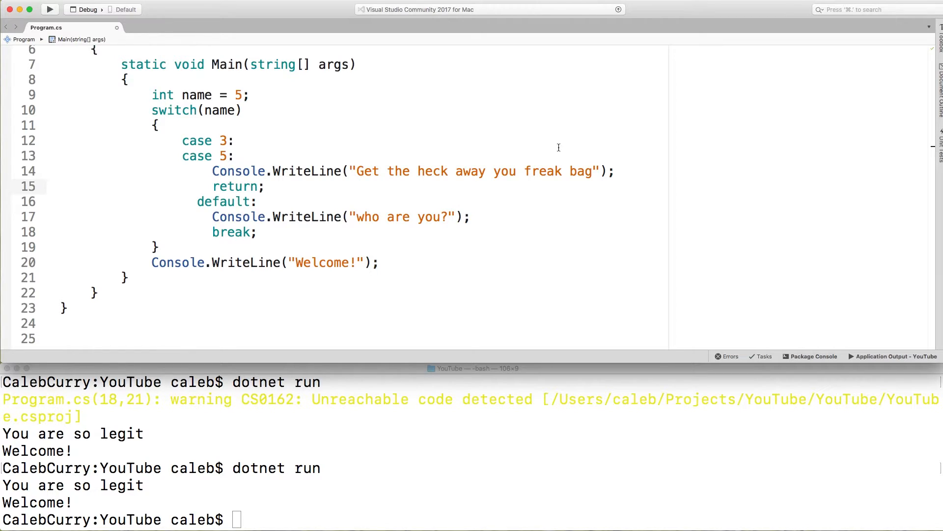